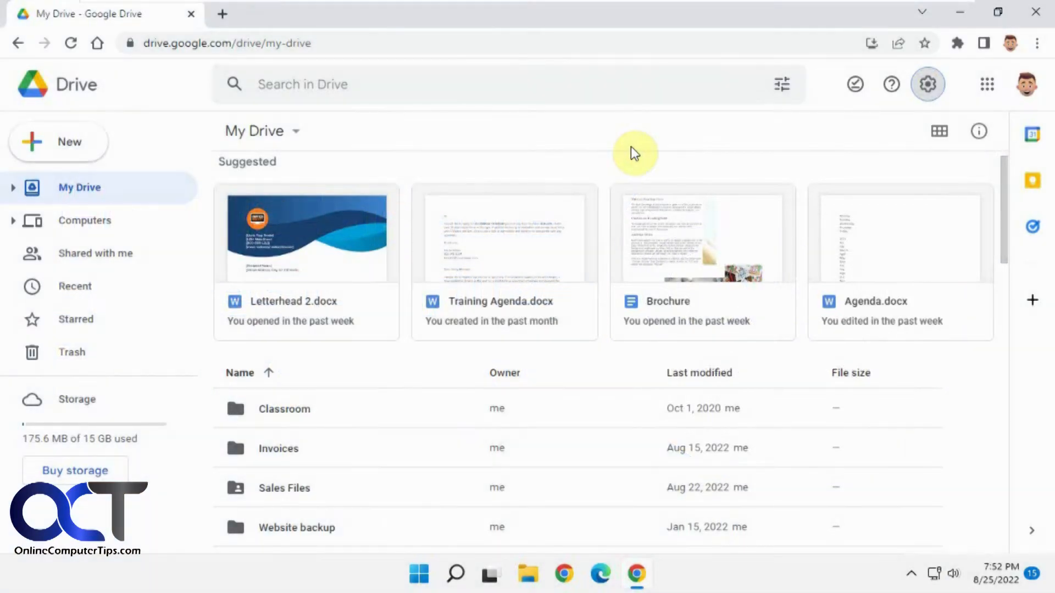
{"action": "mouse_move", "coordinate": [494, 173]}
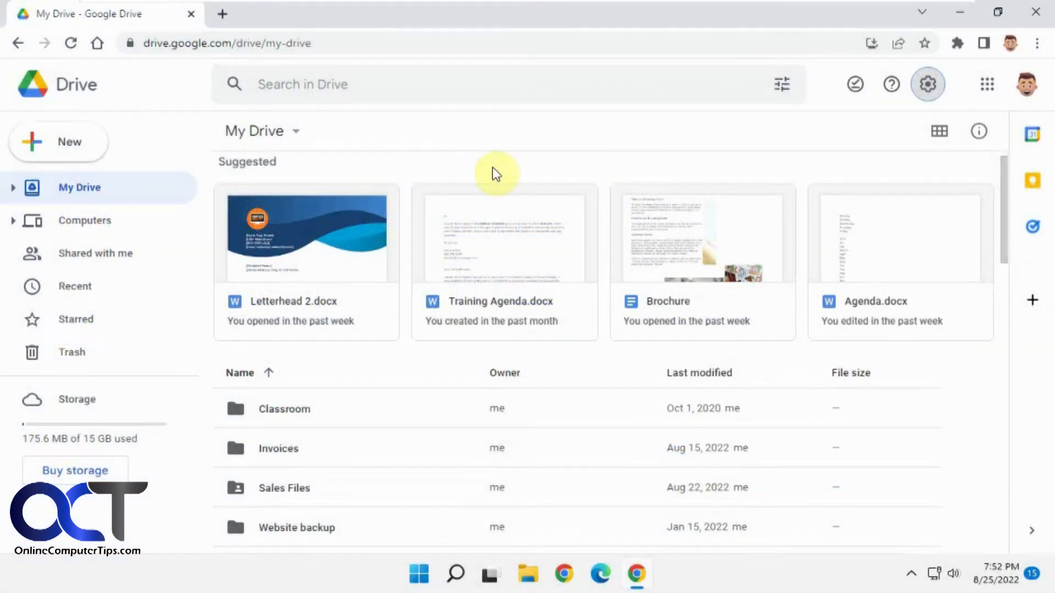
{"action": "mouse_move", "coordinate": [501, 151]}
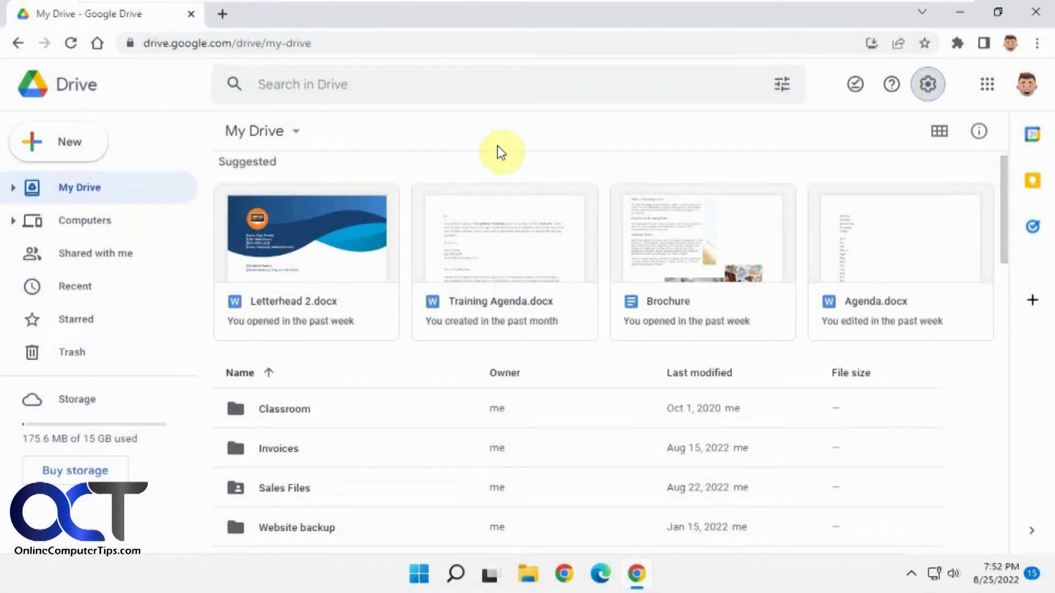
{"action": "mouse_move", "coordinate": [290, 194]}
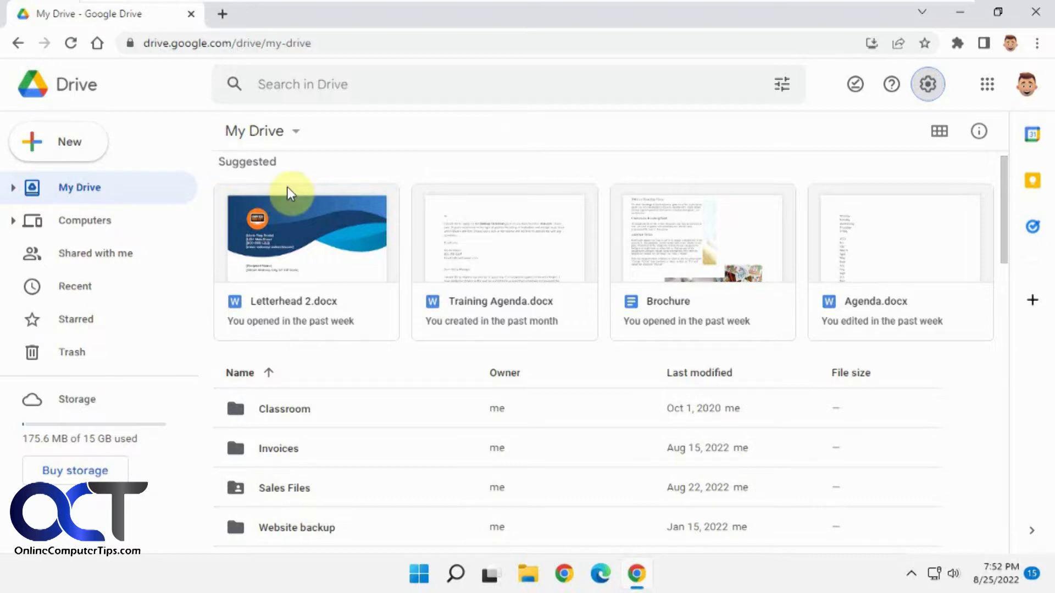
{"action": "mouse_move", "coordinate": [435, 388]}
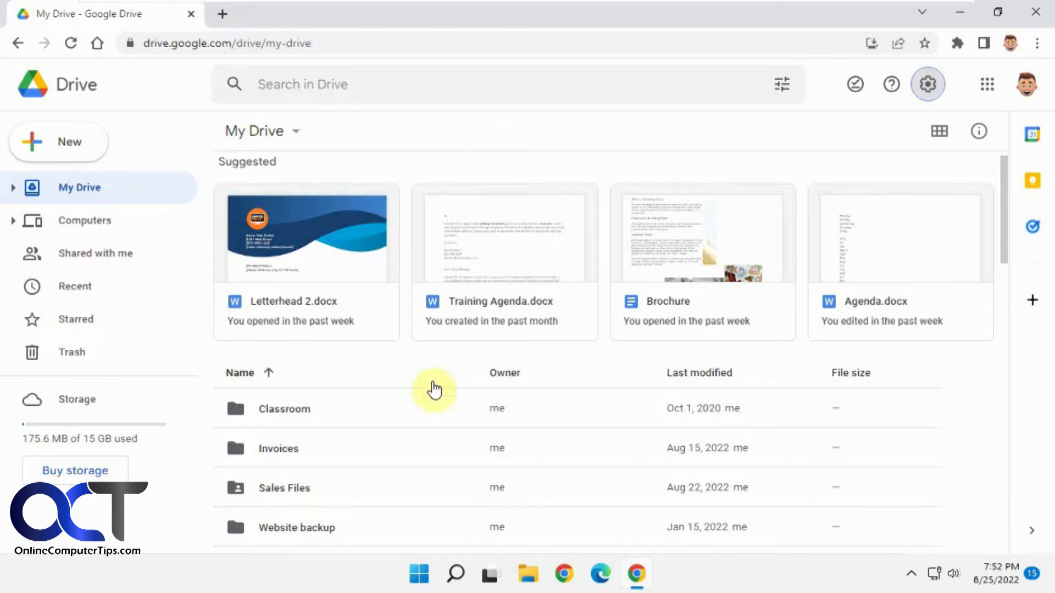
{"action": "mouse_move", "coordinate": [562, 252]}
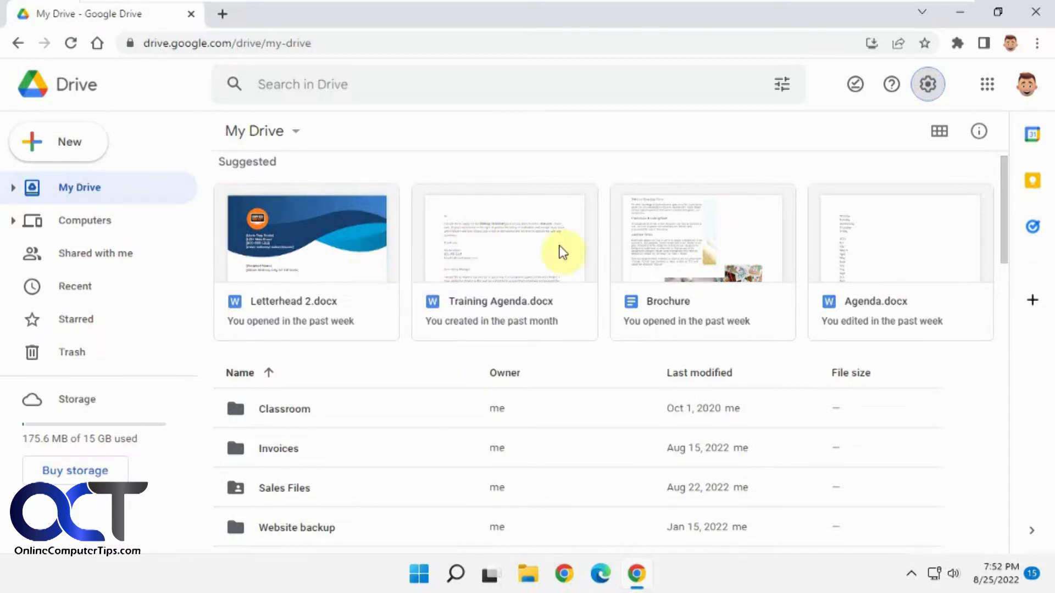
{"action": "mouse_move", "coordinate": [926, 233]}
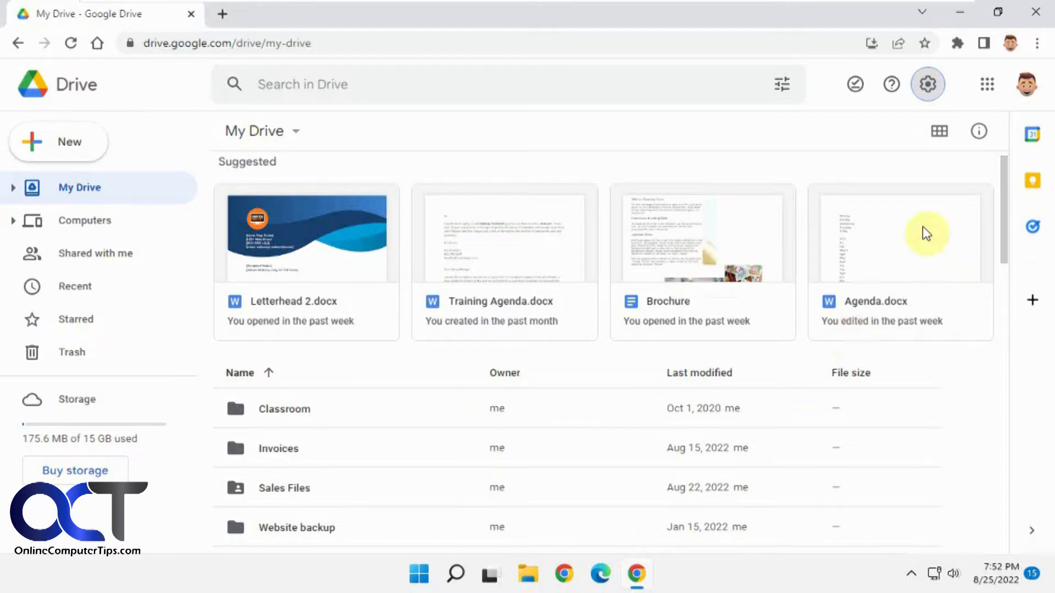
{"action": "mouse_move", "coordinate": [470, 278]}
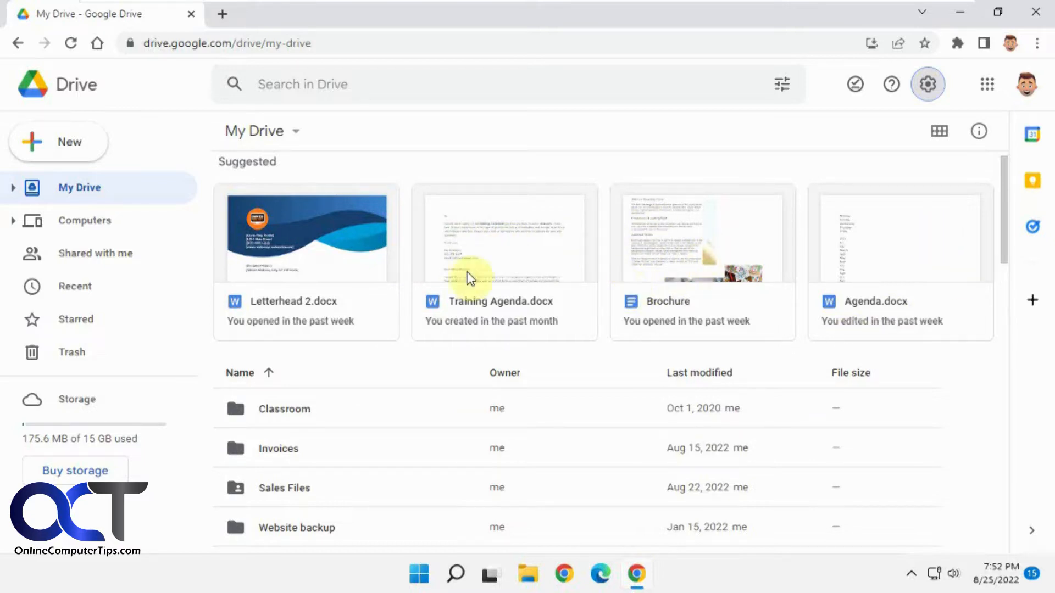
{"action": "mouse_move", "coordinate": [381, 287]}
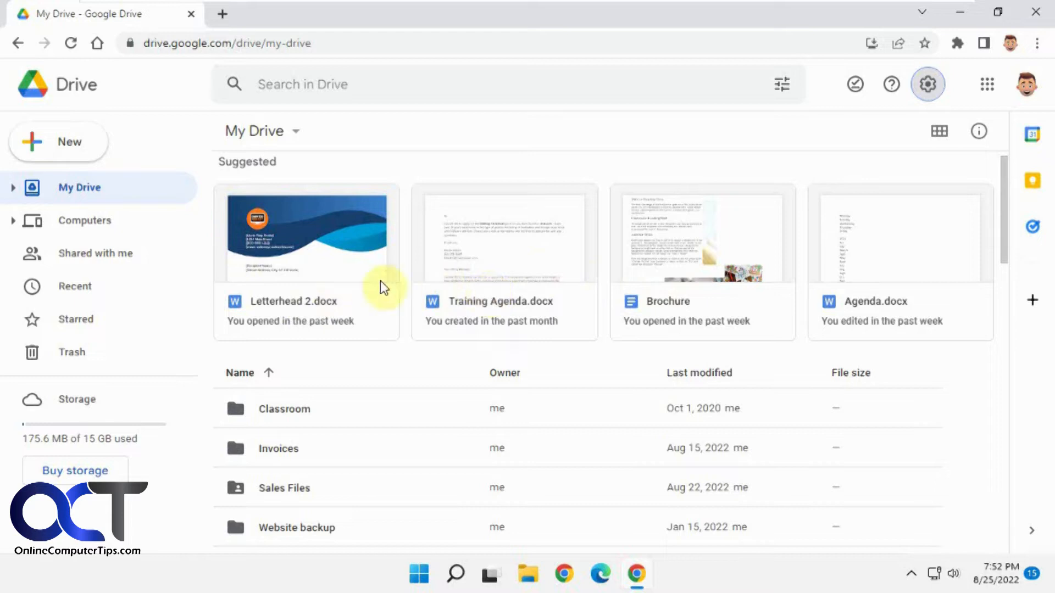
Open Shared with me to see its Suggested file card.
{"action": "left_click", "coordinate": [95, 253]}
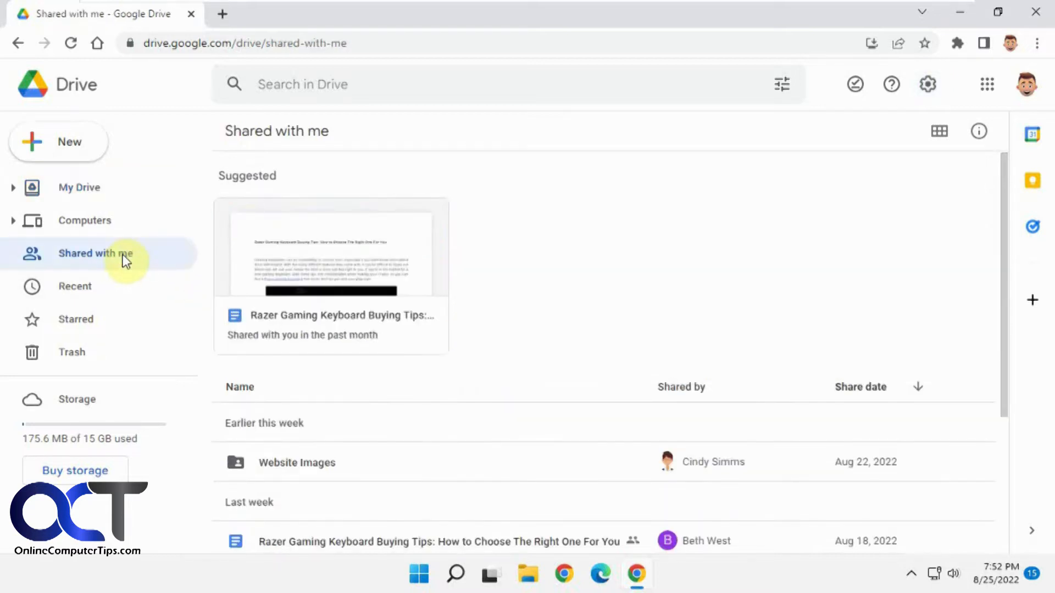
{"action": "mouse_move", "coordinate": [864, 246]}
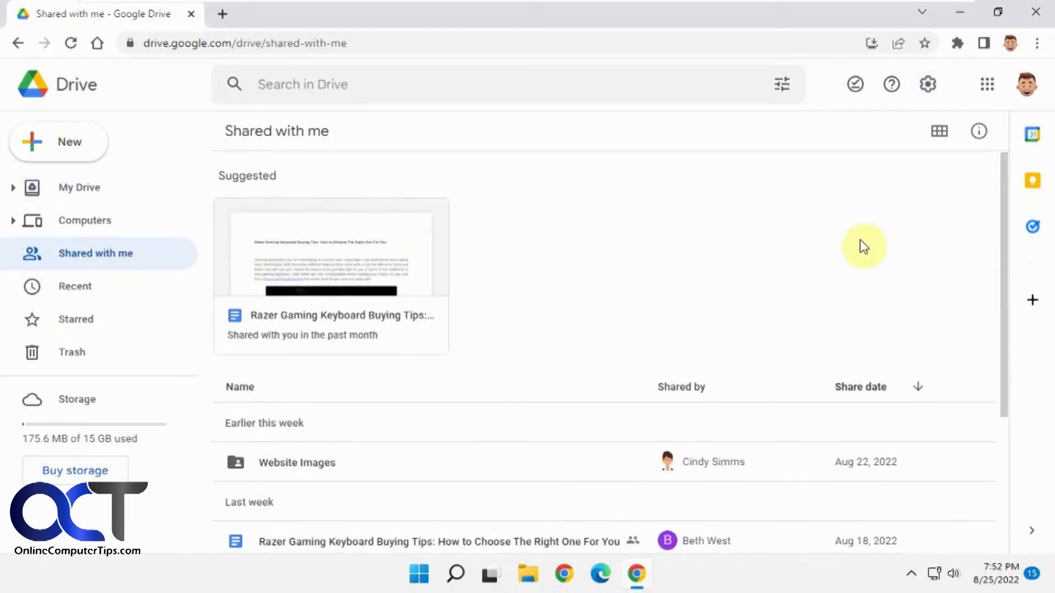
{"action": "mouse_move", "coordinate": [570, 343]}
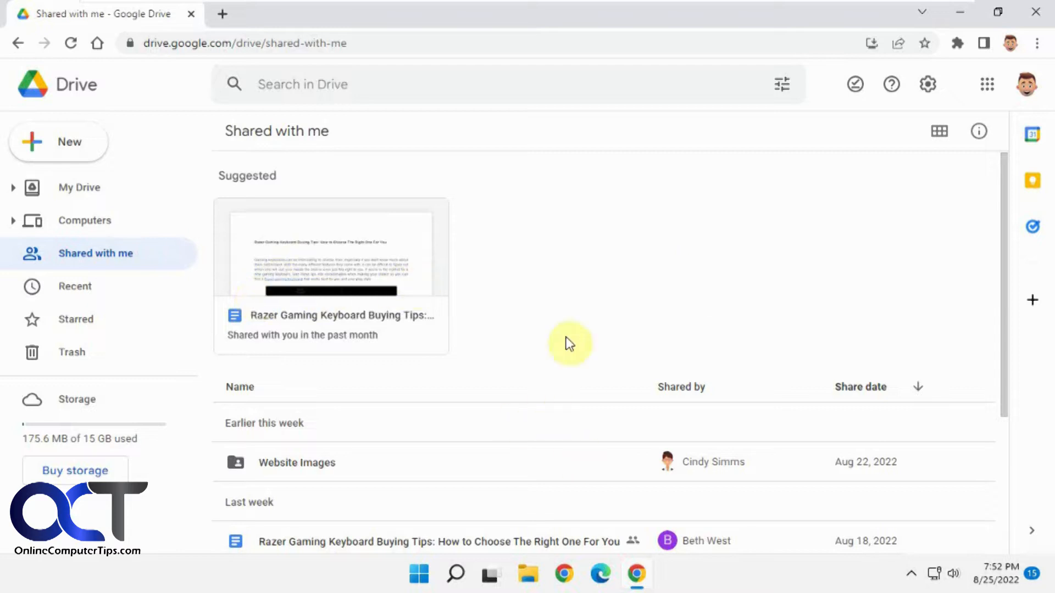
{"action": "mouse_move", "coordinate": [577, 293]}
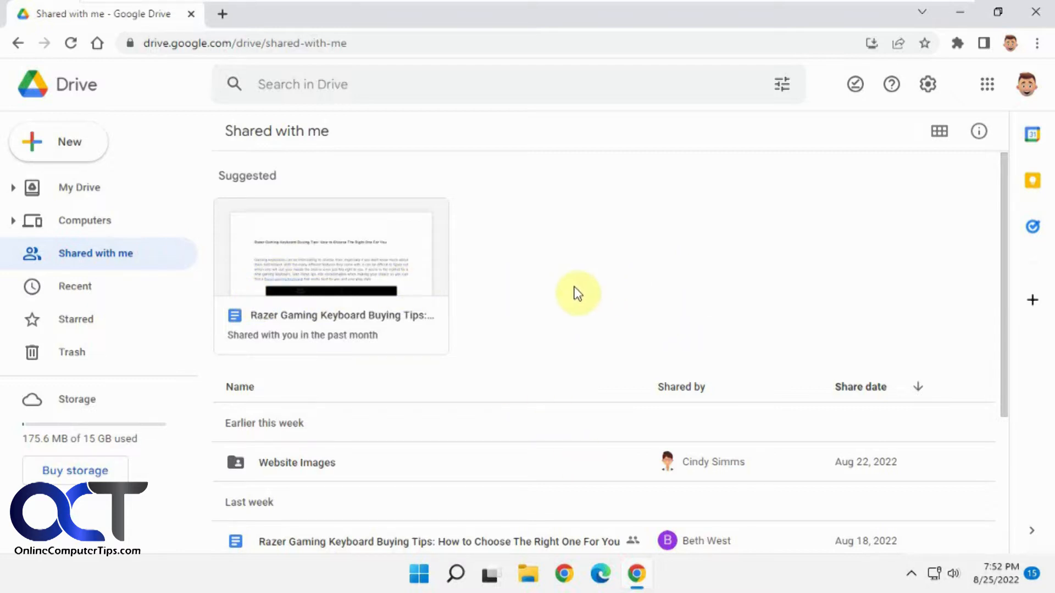
{"action": "mouse_move", "coordinate": [516, 294]}
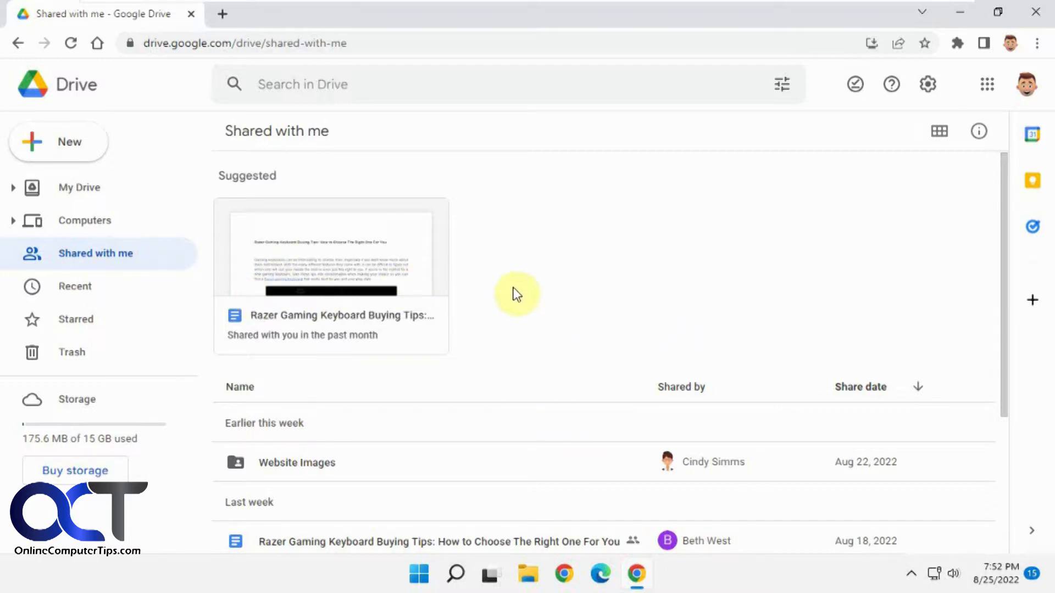
{"action": "mouse_move", "coordinate": [155, 248]}
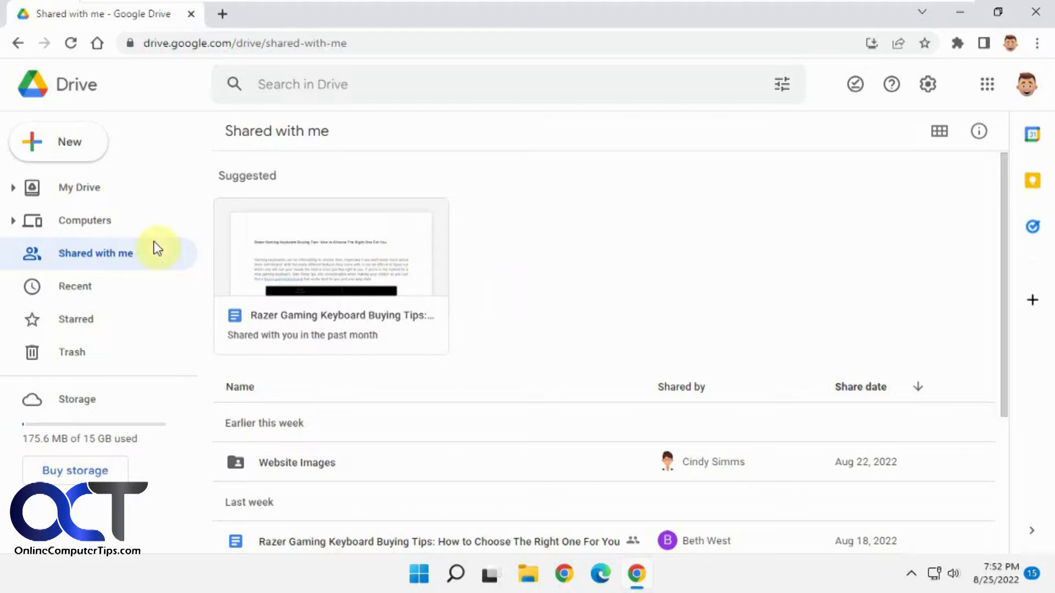
{"action": "mouse_move", "coordinate": [787, 203]}
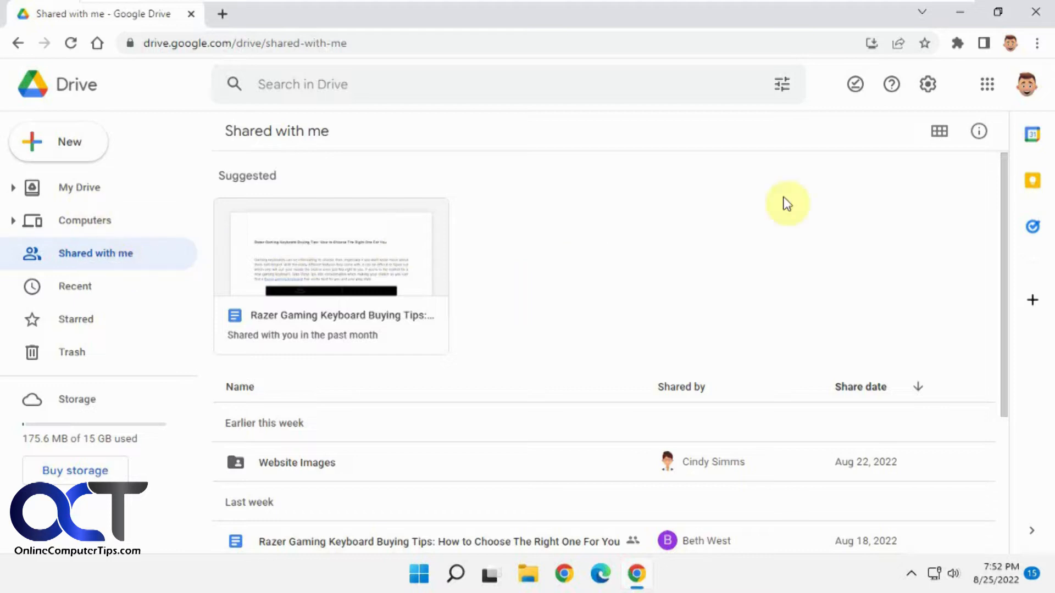
In Drive Settings, turn off 'Show suggested files in My Drive' and close settings.
{"action": "left_click", "coordinate": [927, 84]}
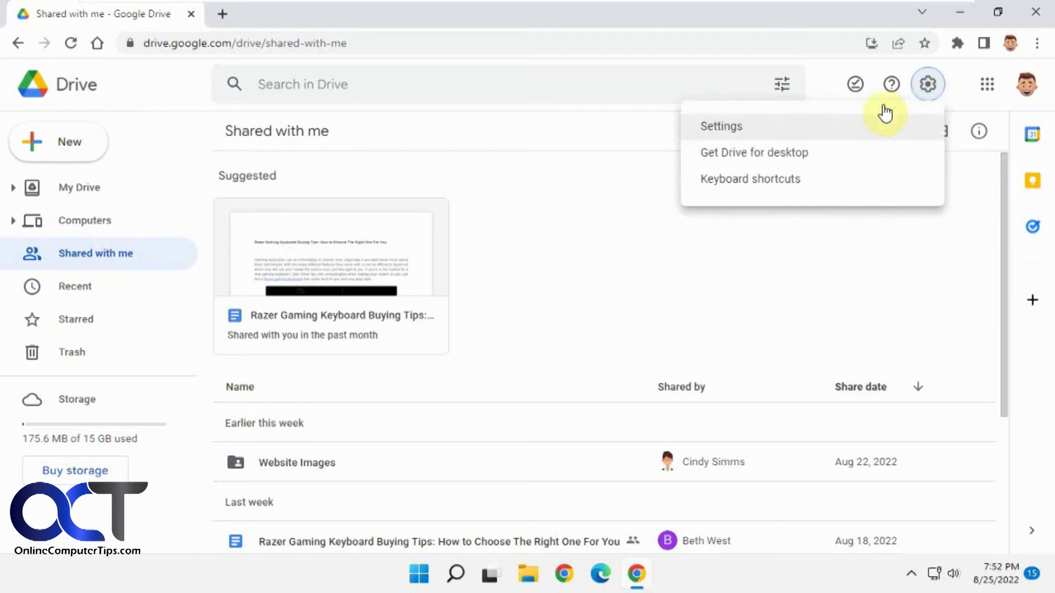
{"action": "left_click", "coordinate": [720, 126]}
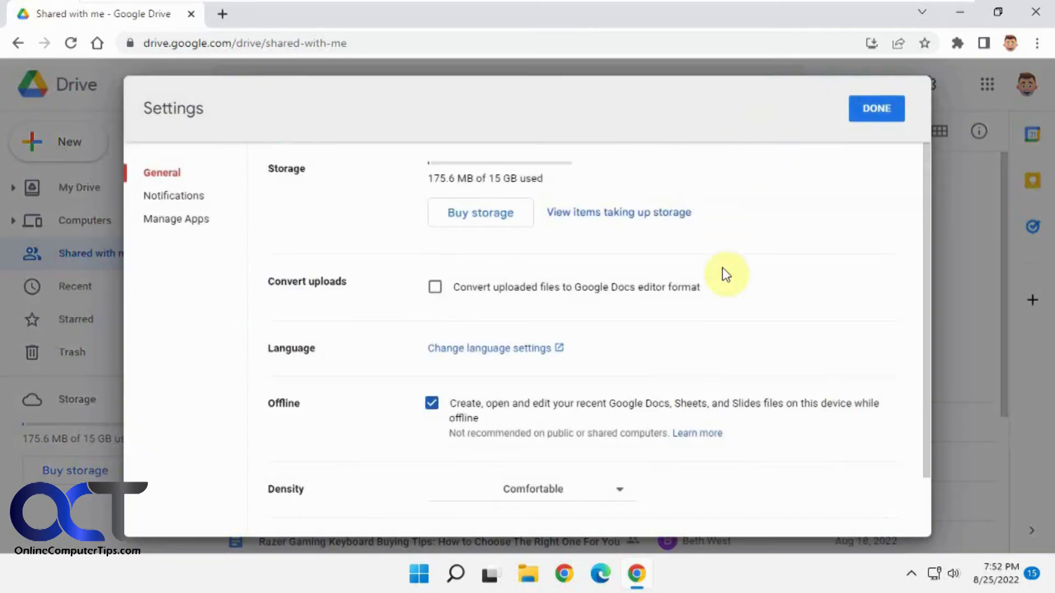
{"action": "scroll", "scroll_direction": "down", "scroll_amount": 3}
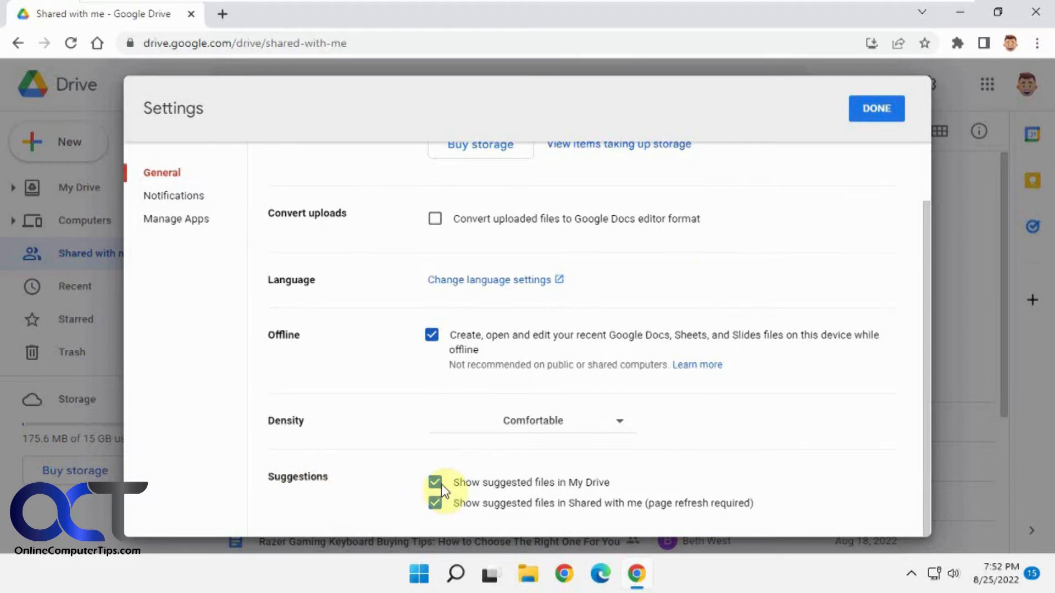
{"action": "left_click", "coordinate": [434, 482]}
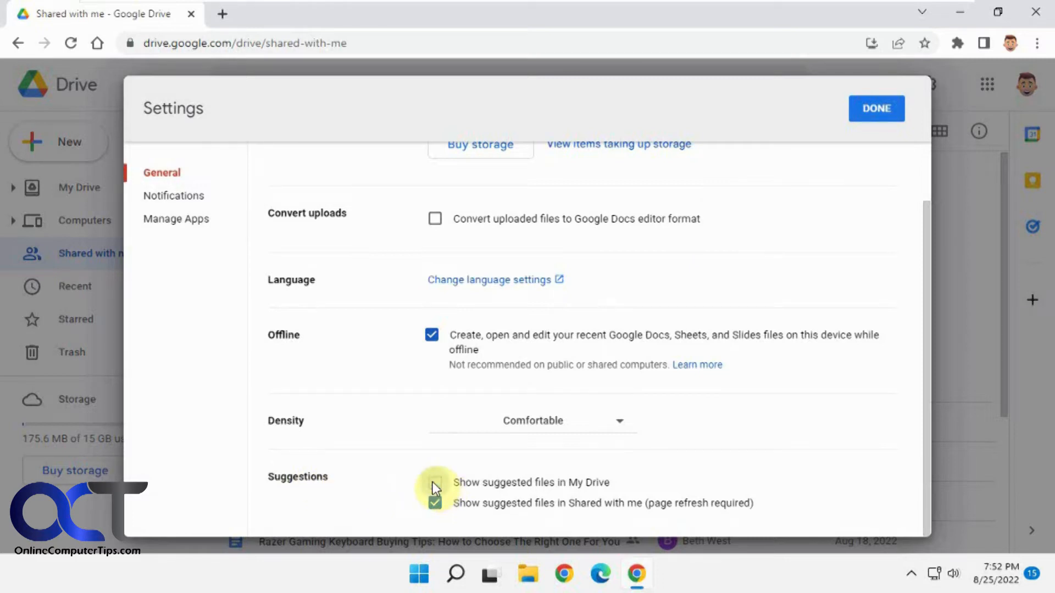
{"action": "left_click", "coordinate": [435, 482]}
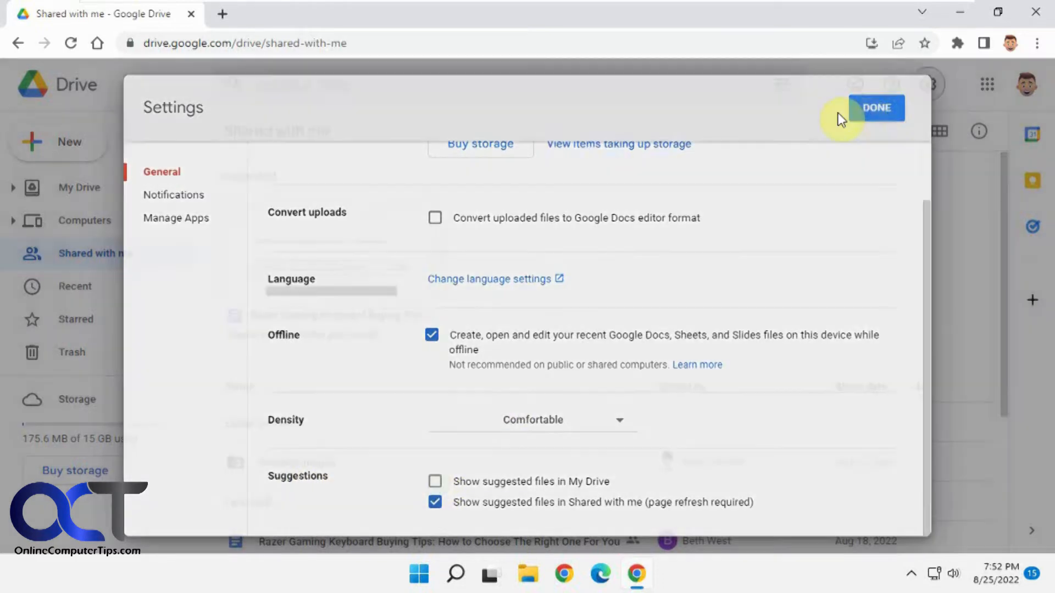
{"action": "left_click", "coordinate": [875, 107]}
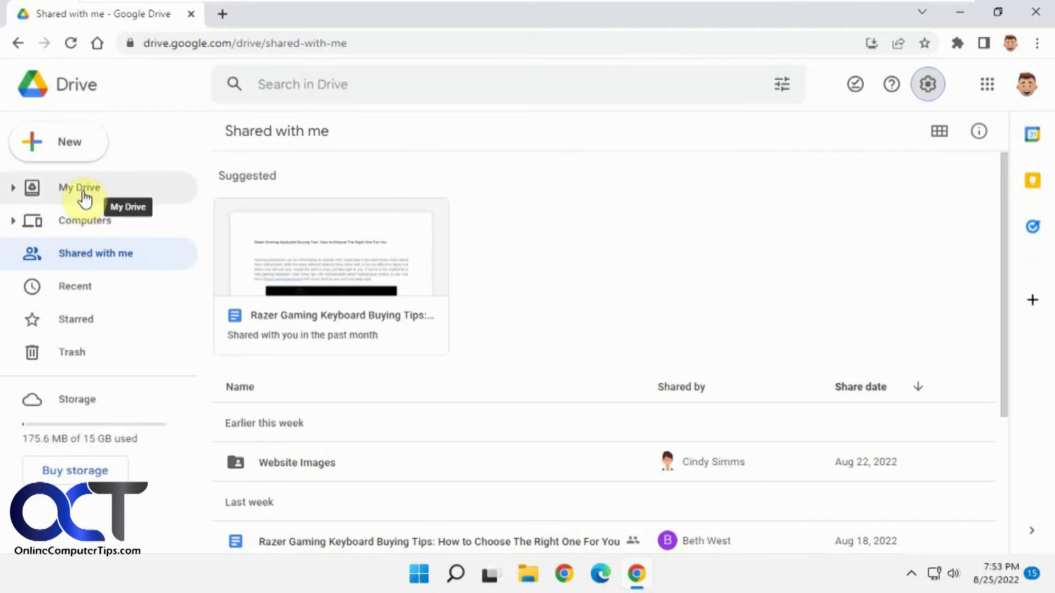
Disable 'Show suggested files in Shared with me' in Settings, then view Shared with me.
{"action": "left_click", "coordinate": [79, 187]}
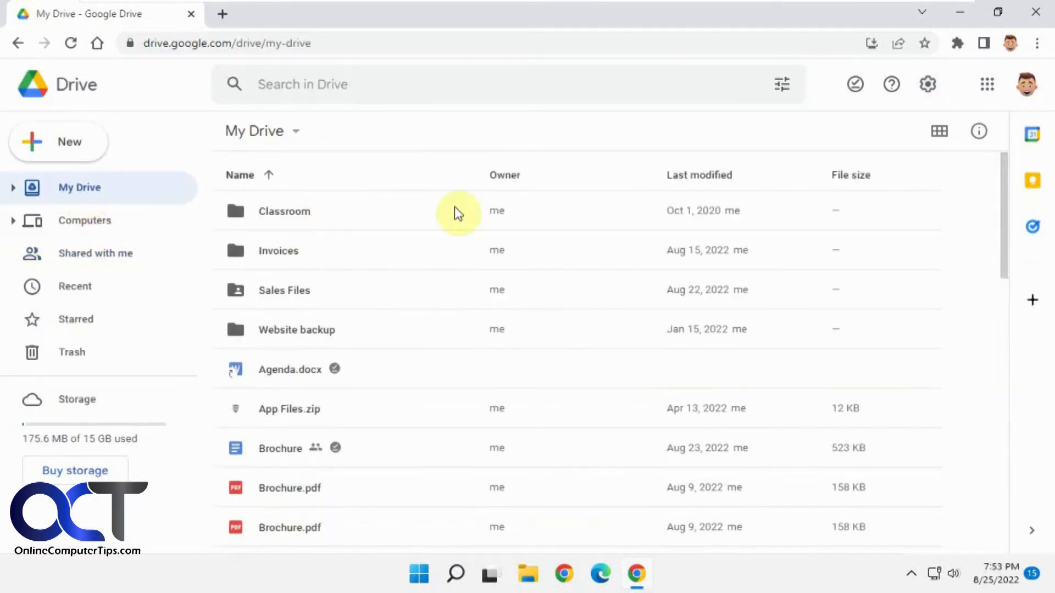
{"action": "left_click", "coordinate": [928, 84]}
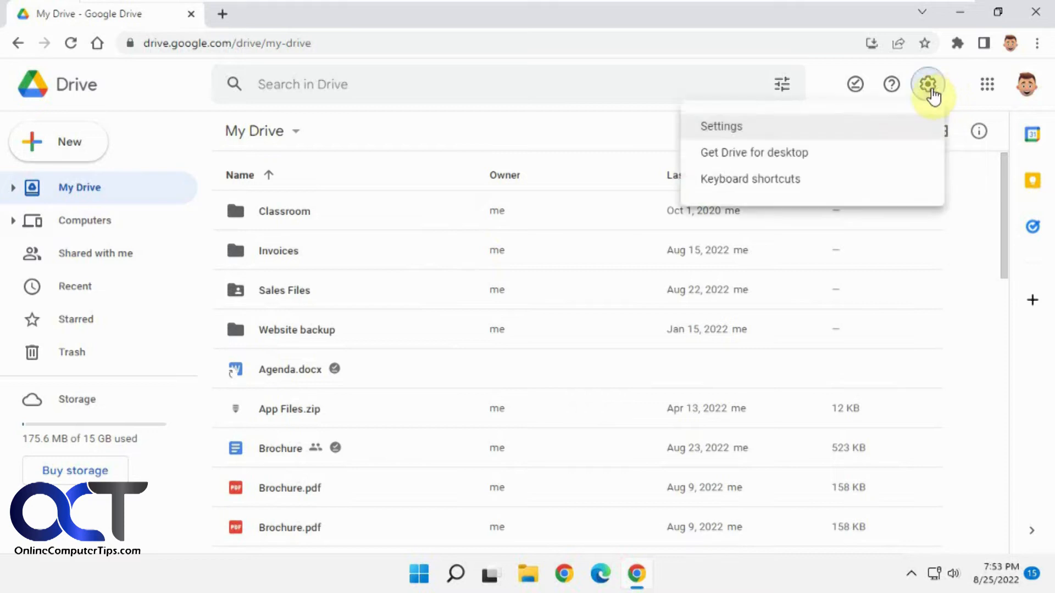
{"action": "left_click", "coordinate": [721, 127]}
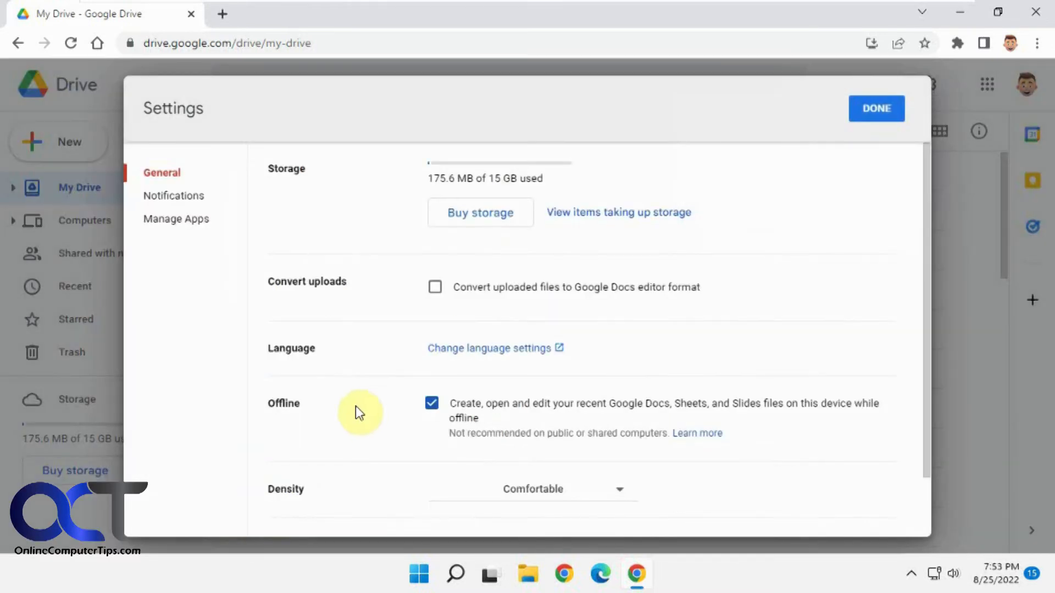
{"action": "scroll", "scroll_direction": "down", "scroll_amount": 3}
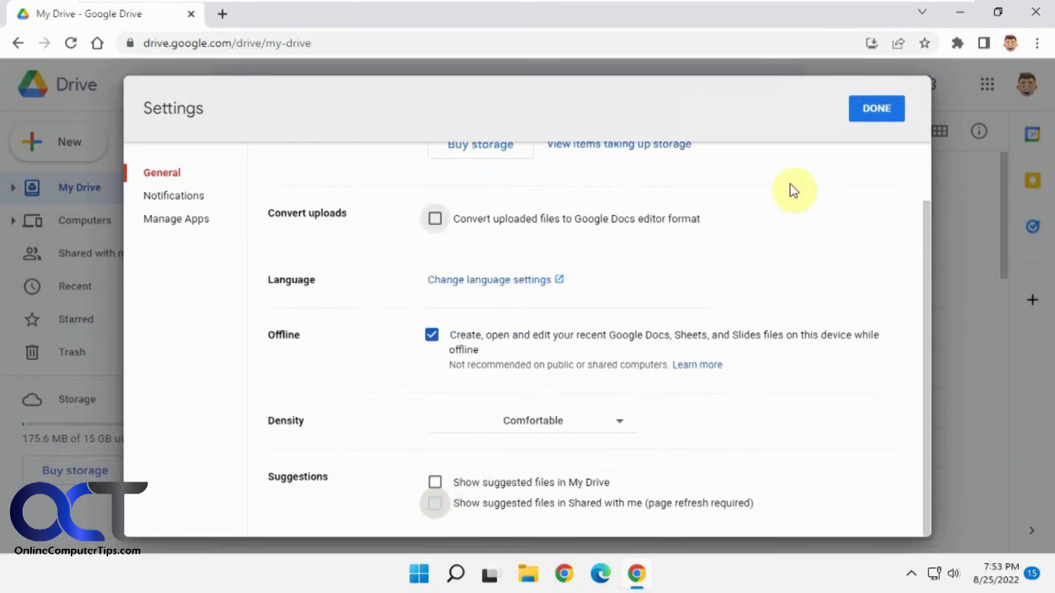
{"action": "left_click", "coordinate": [876, 108]}
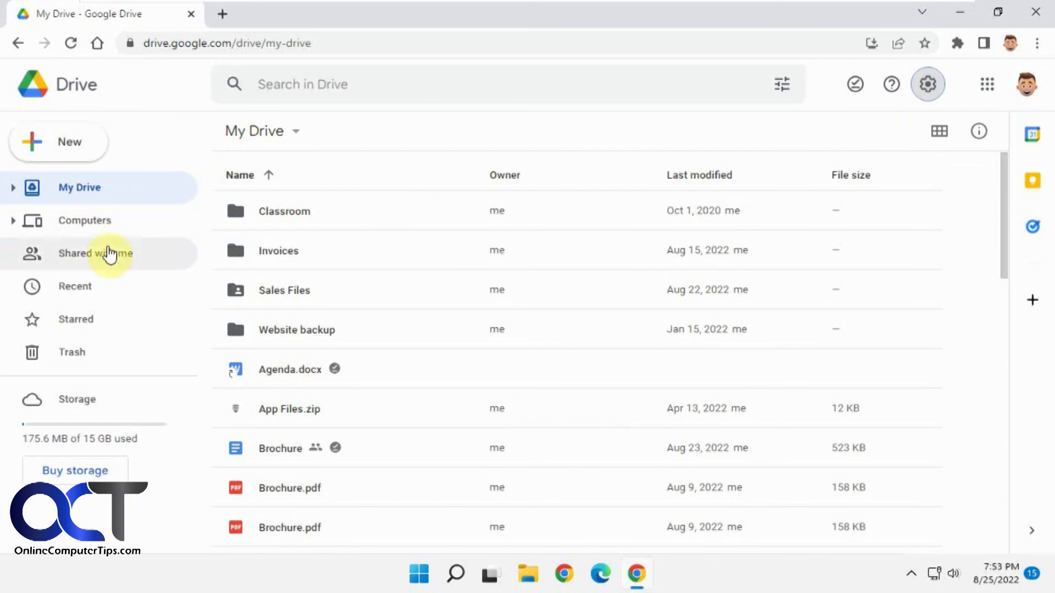
{"action": "left_click", "coordinate": [96, 253]}
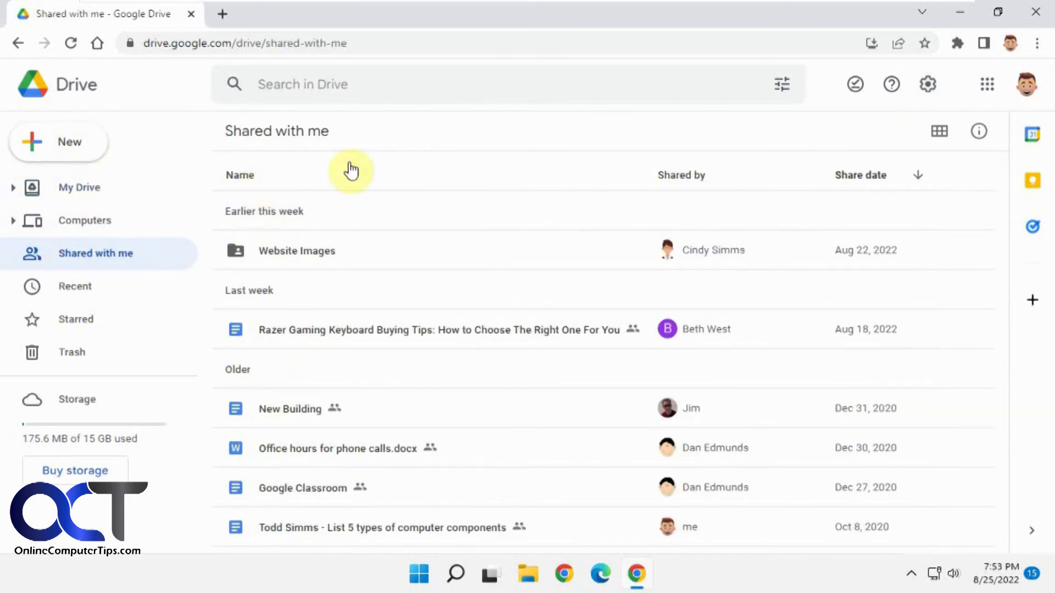
{"action": "left_click", "coordinate": [927, 84]}
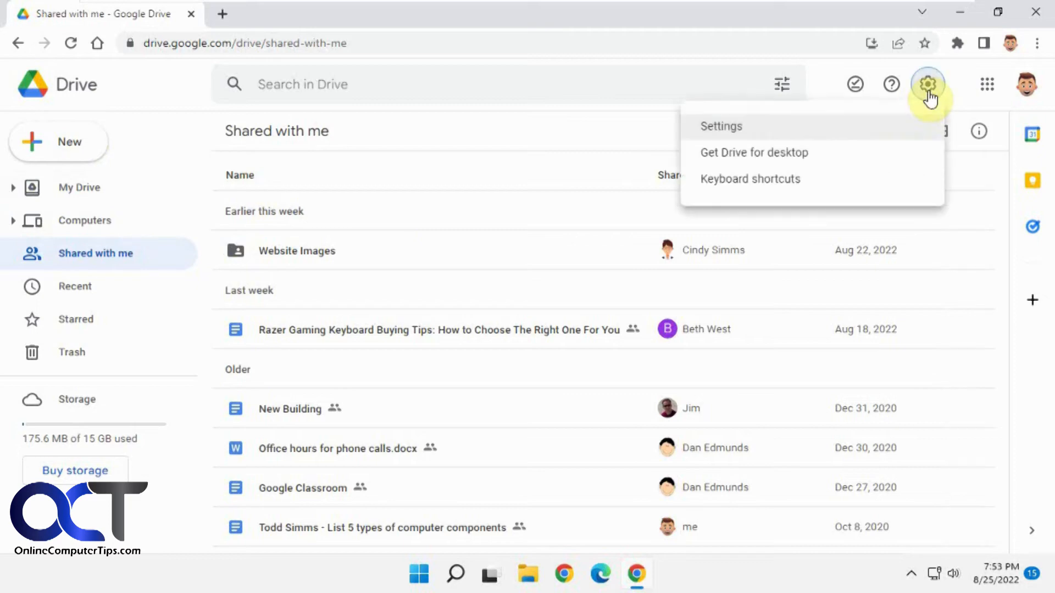
{"action": "left_click", "coordinate": [720, 127]}
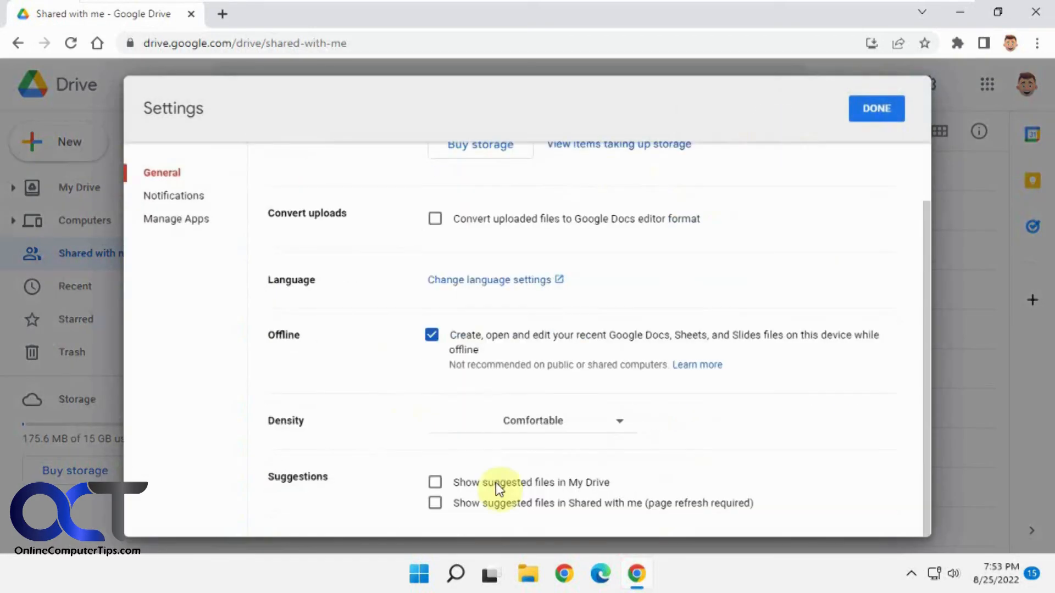
{"action": "mouse_move", "coordinate": [436, 503]}
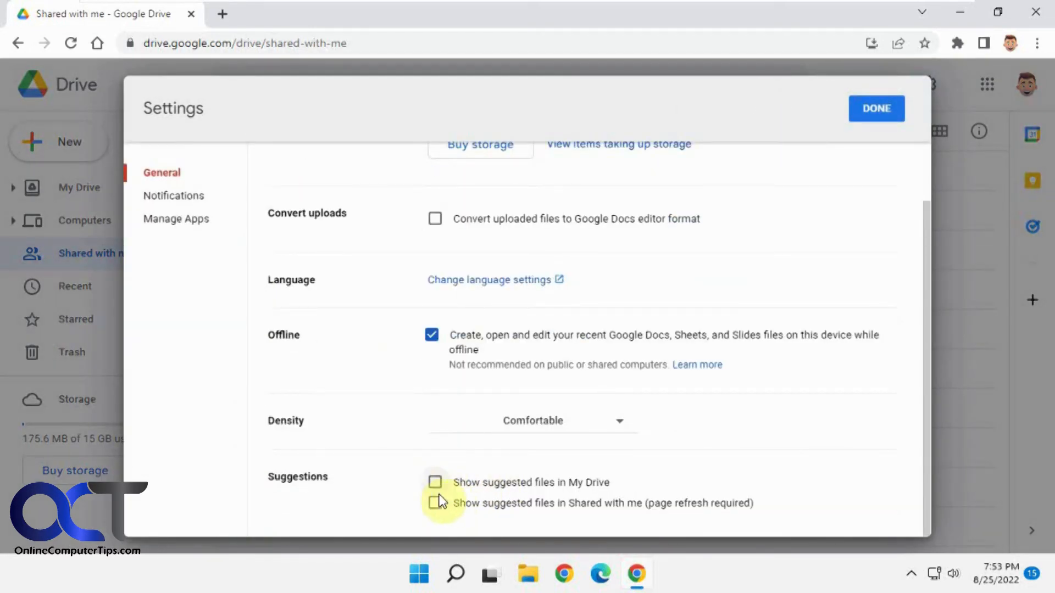
{"action": "mouse_move", "coordinate": [876, 109]}
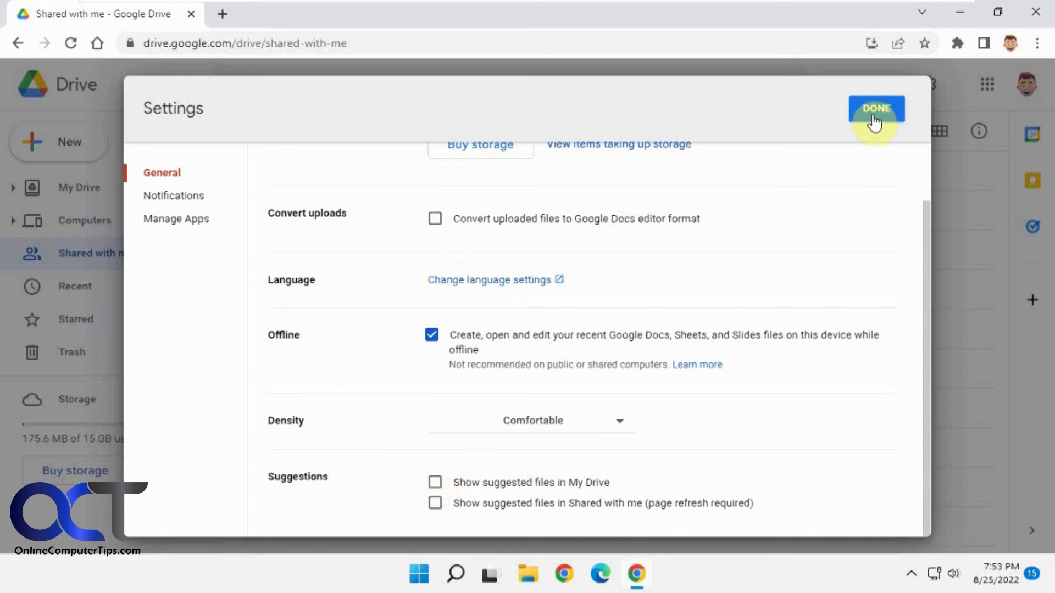
{"action": "left_click", "coordinate": [876, 108]}
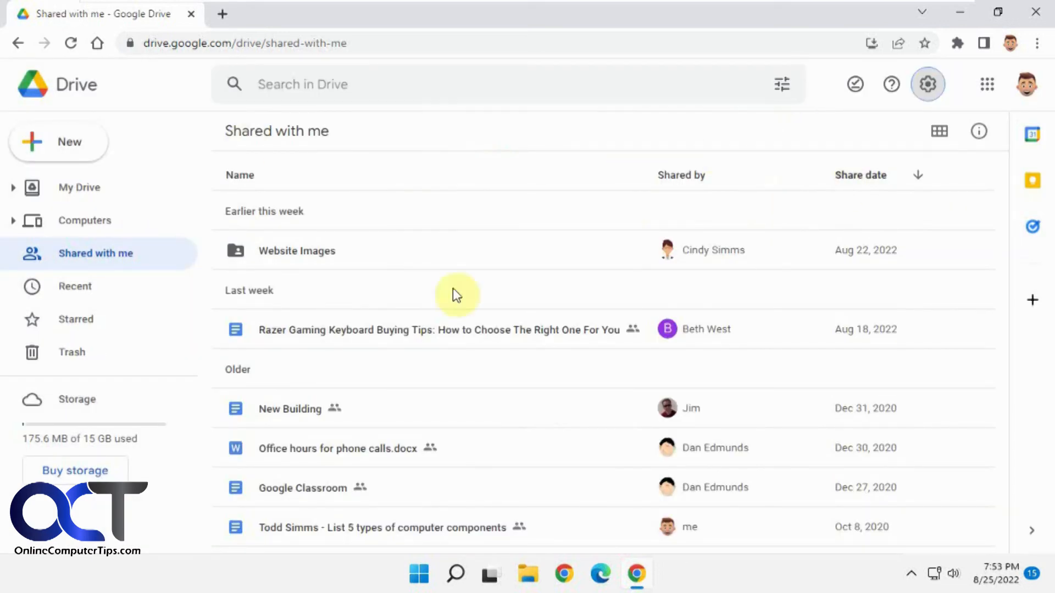
{"action": "mouse_move", "coordinate": [500, 229]}
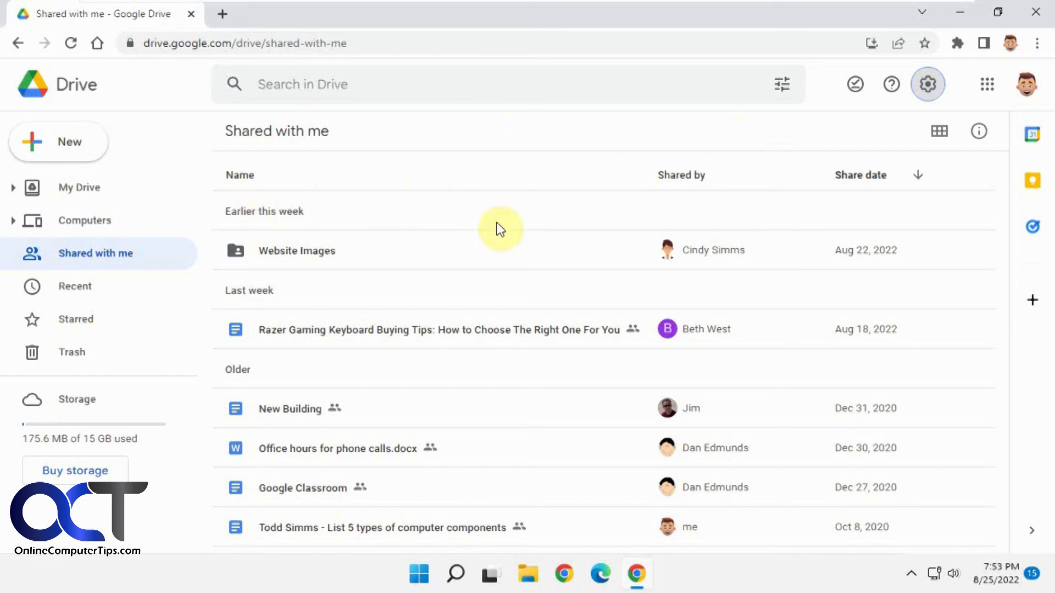
{"action": "mouse_move", "coordinate": [572, 249]}
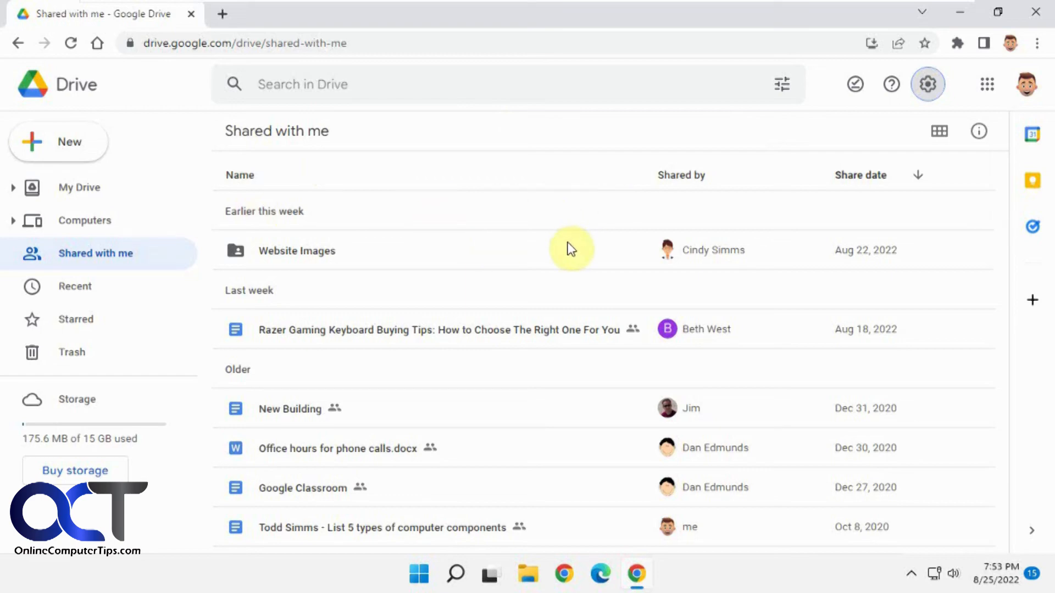